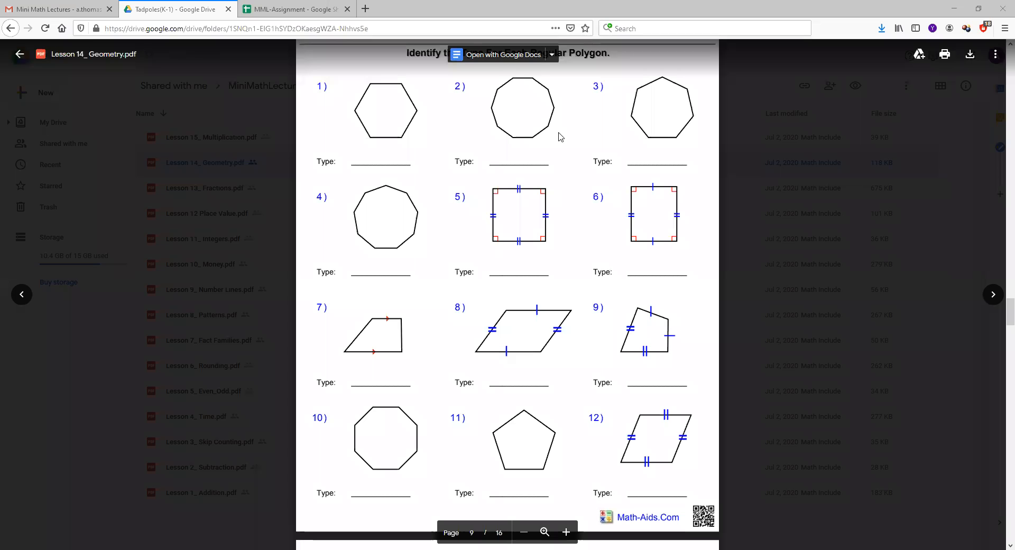
pyautogui.moveTo(512, 174)
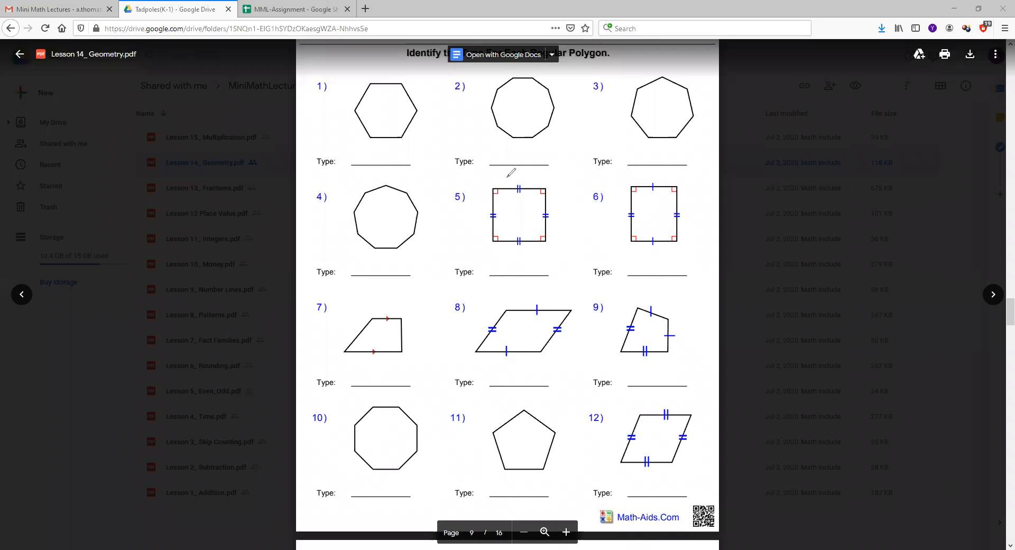
pyautogui.moveTo(534, 180)
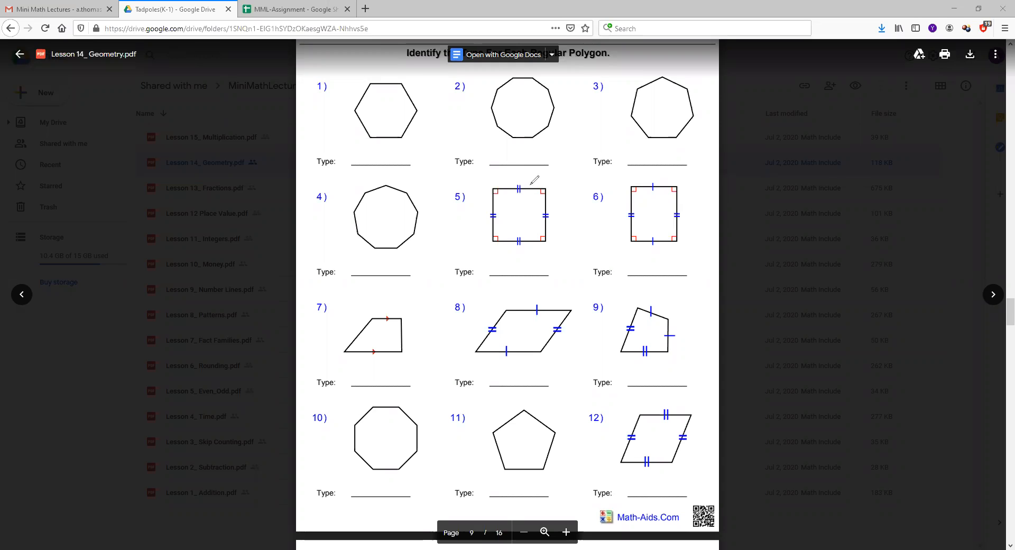
pyautogui.moveTo(575, 247)
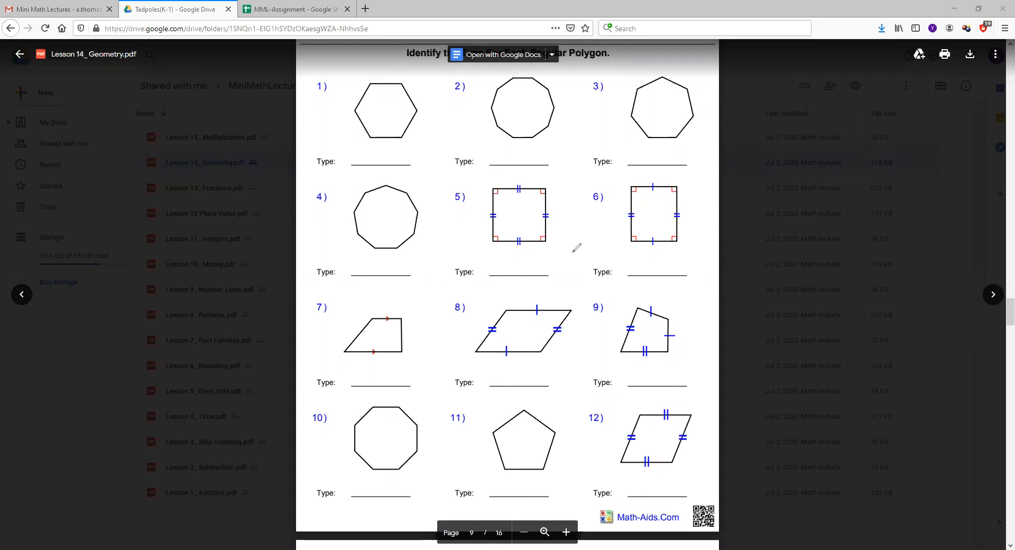
pyautogui.moveTo(394, 71)
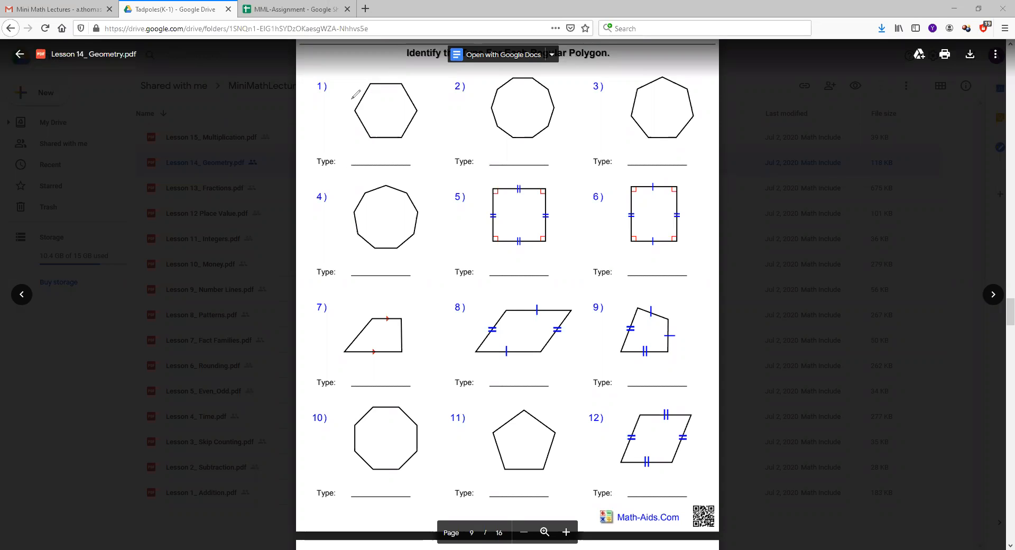
pyautogui.moveTo(370, 120)
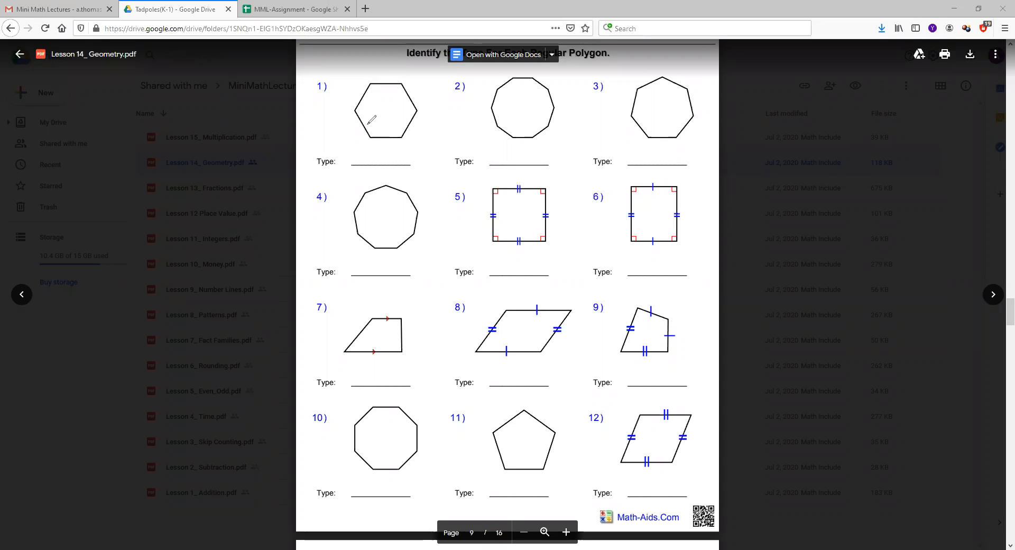
pyautogui.moveTo(351, 77)
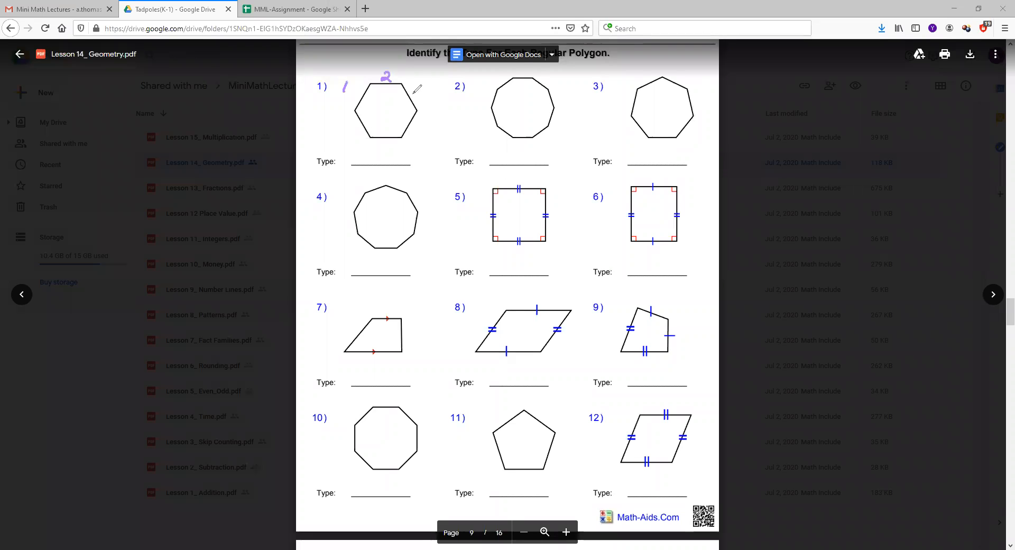
# Write side numbers beside the problem 1 polygon and handwrite 'hexagon' on its Type line
pyautogui.click(417, 90)
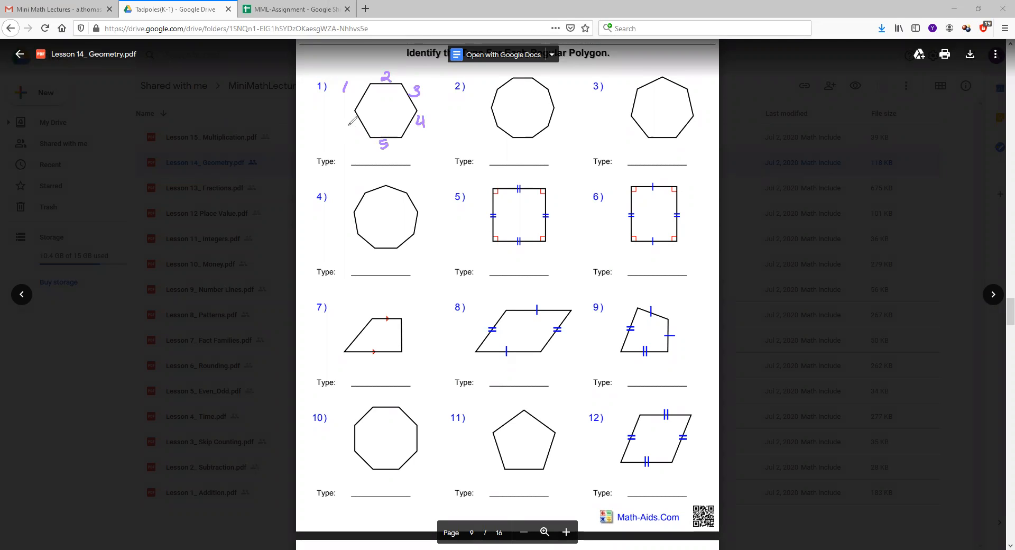
pyautogui.click(348, 125)
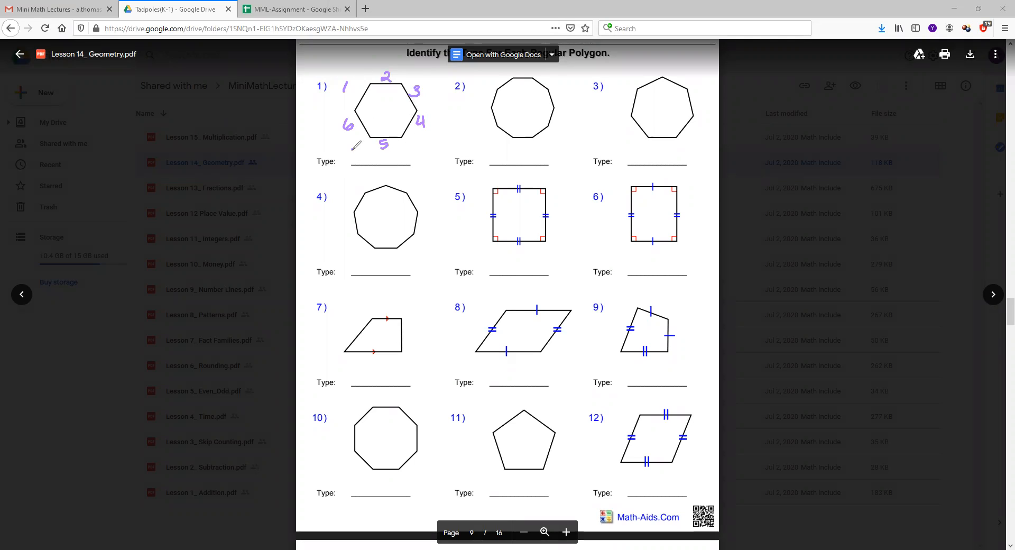
pyautogui.write('hexagon')
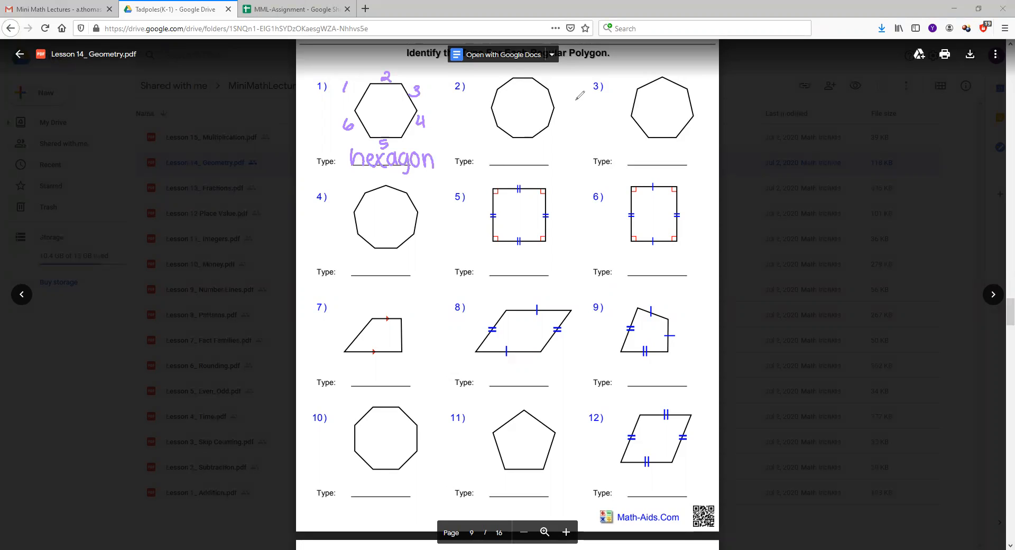
pyautogui.moveTo(531, 98)
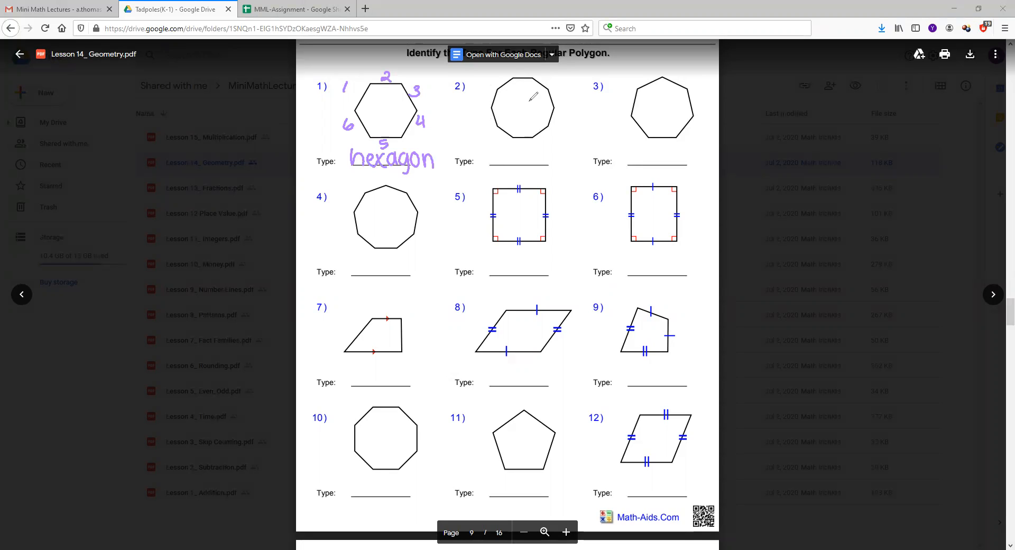
pyautogui.moveTo(512, 104)
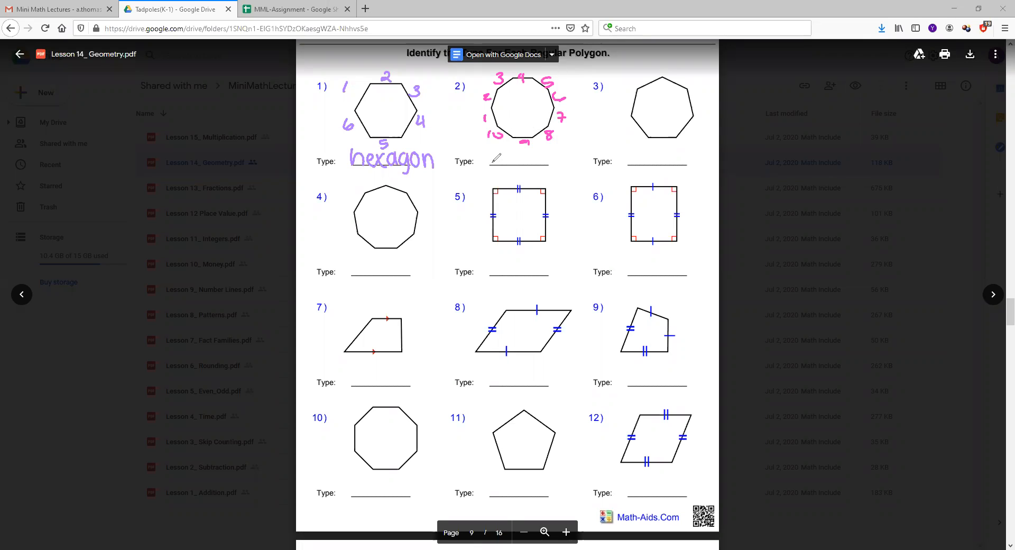
# Handwrite 'decagon' on problem 2's Type line after numbering its ten sides
pyautogui.write('deca')
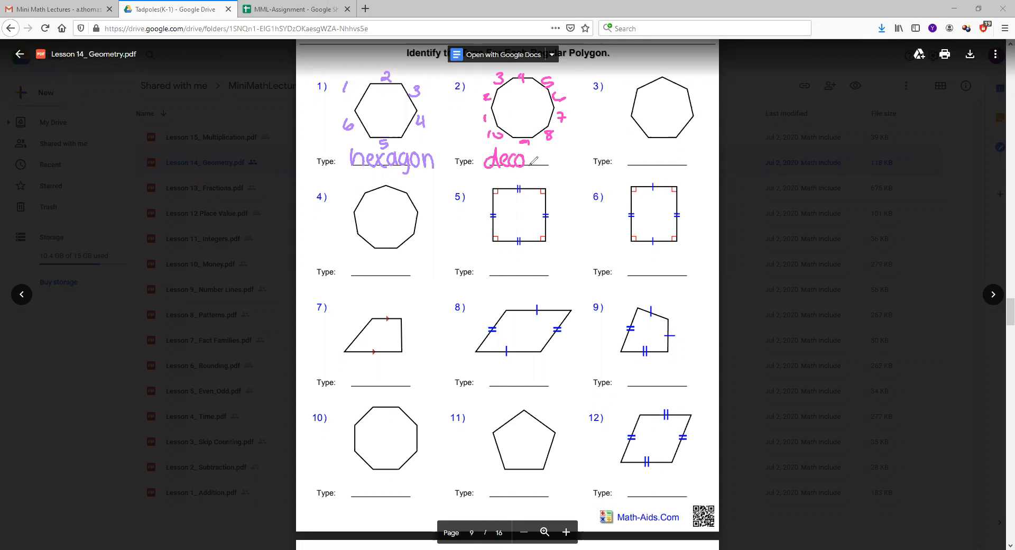
pyautogui.write('gon')
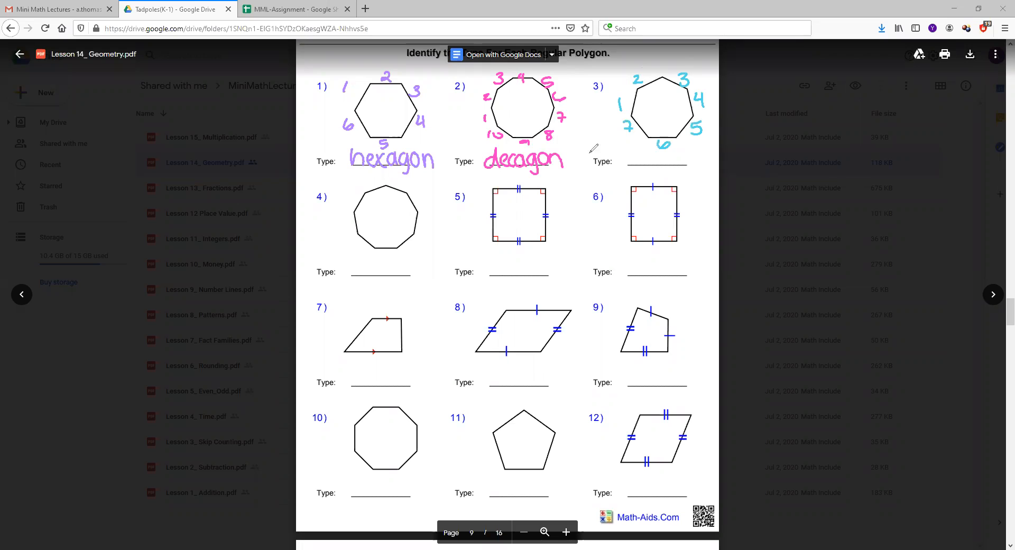
pyautogui.moveTo(607, 217)
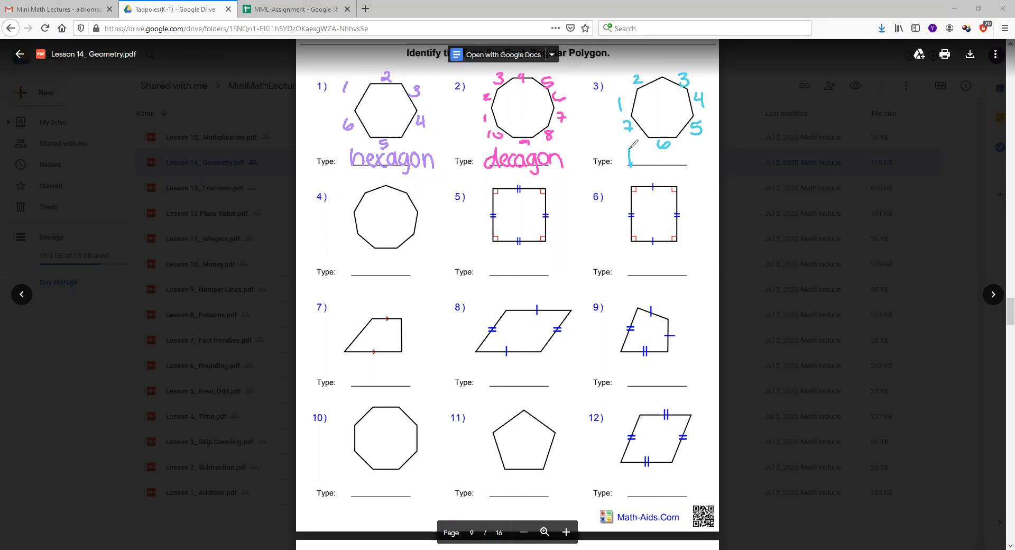
# Handwrite 'heptagon' on problem 3's Type line beneath its seven numbered sides
pyautogui.write('heptr')
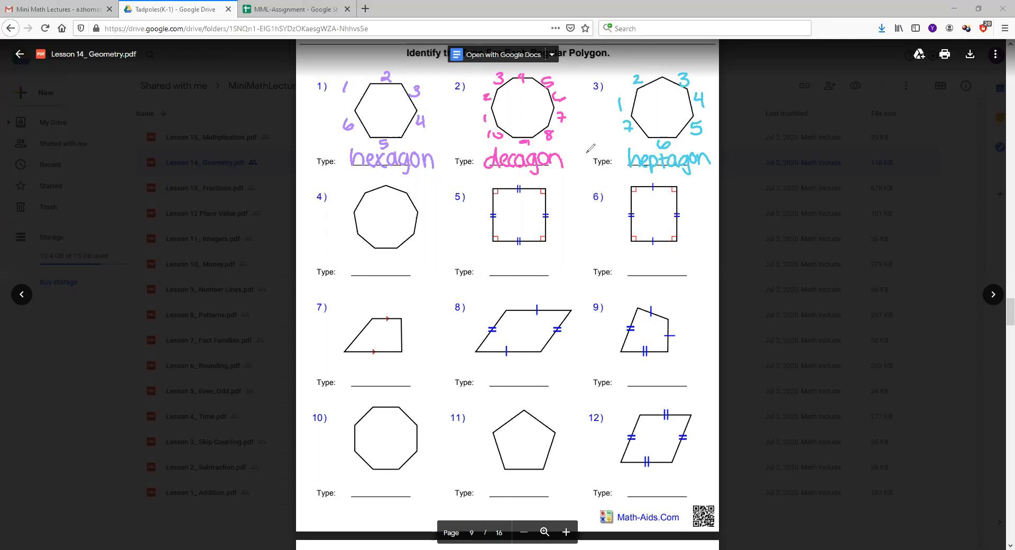
pyautogui.moveTo(505, 247)
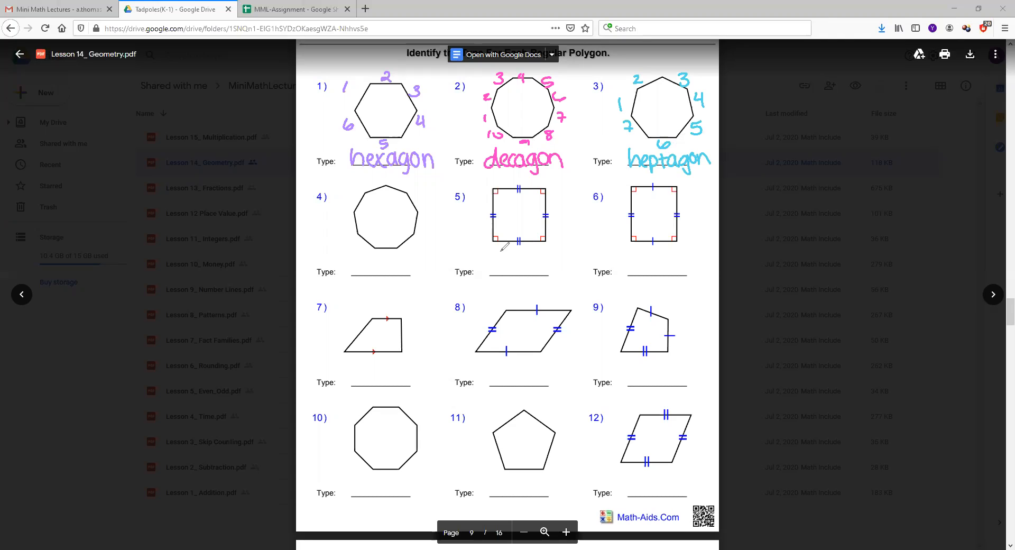
pyautogui.moveTo(498, 218)
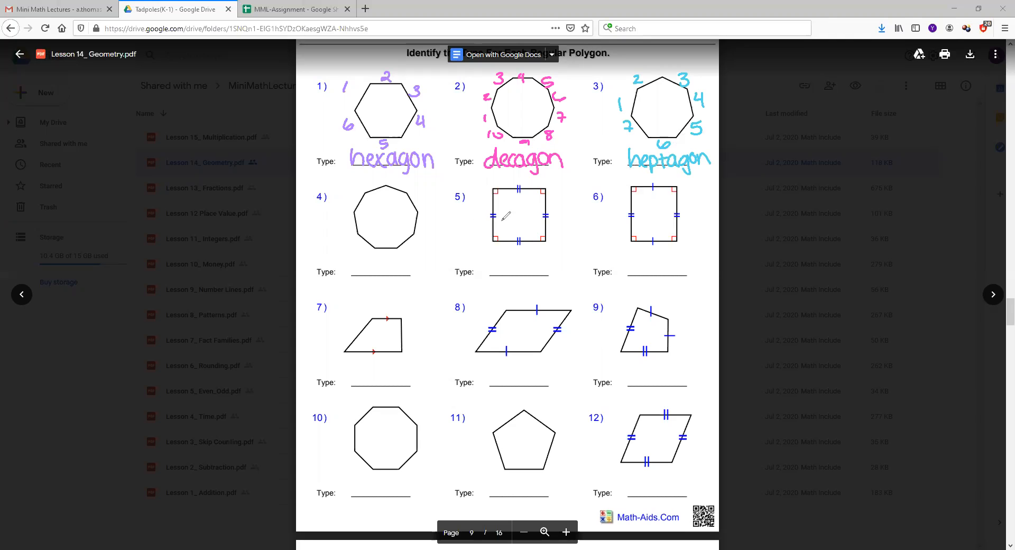
pyautogui.moveTo(546, 214)
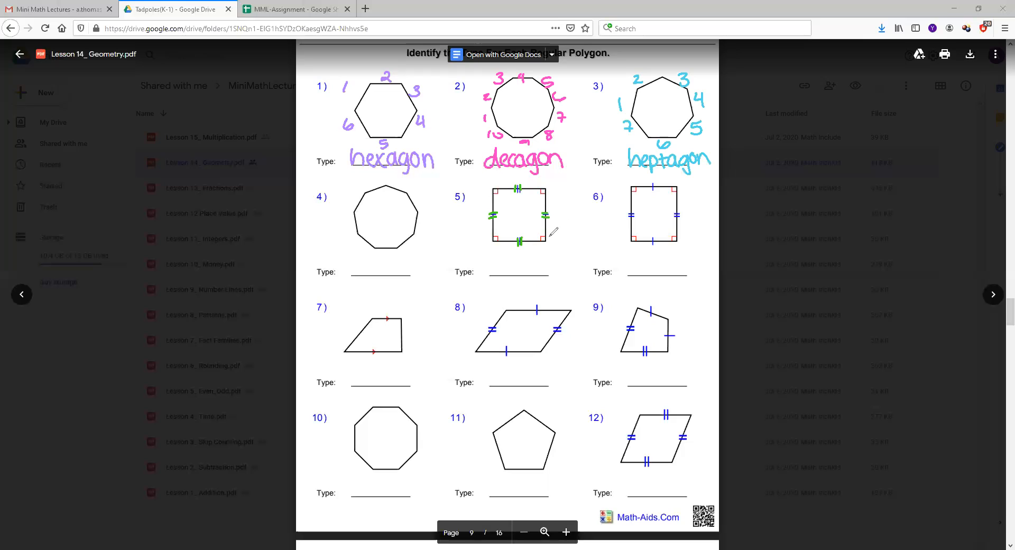
pyautogui.moveTo(540, 217)
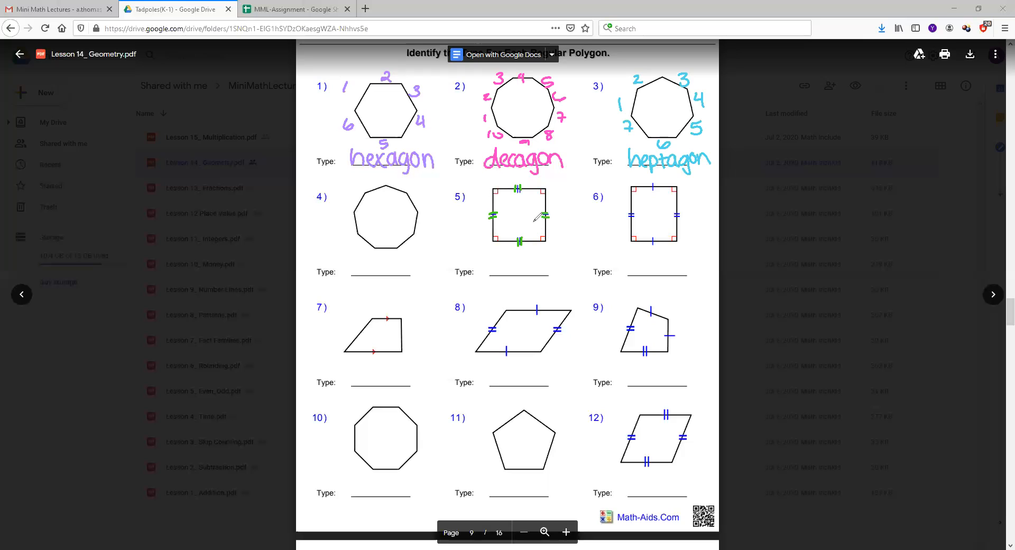
pyautogui.moveTo(500, 260)
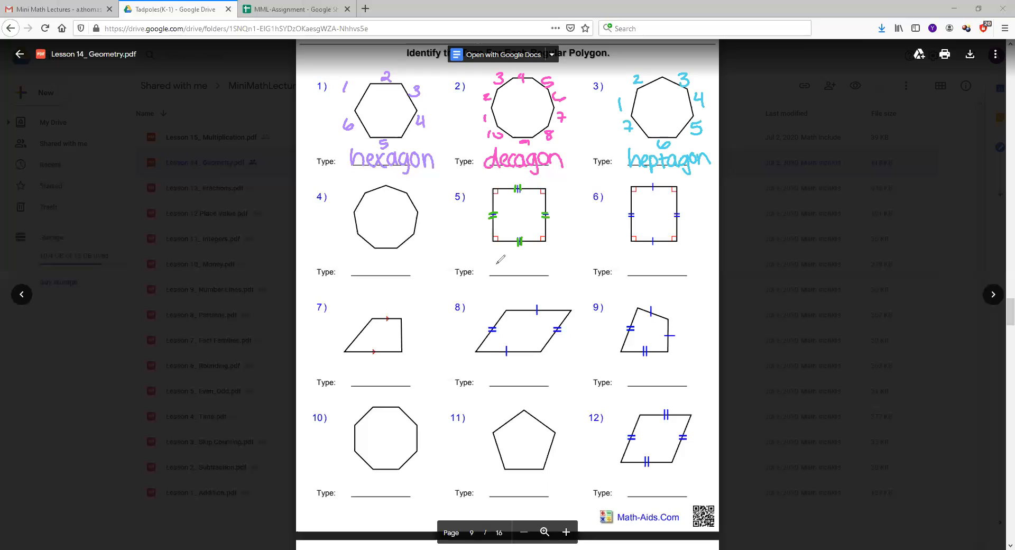
# Handwrite 'square' on problem 5's Type line under the green-traced tick marks
pyautogui.write('squr')
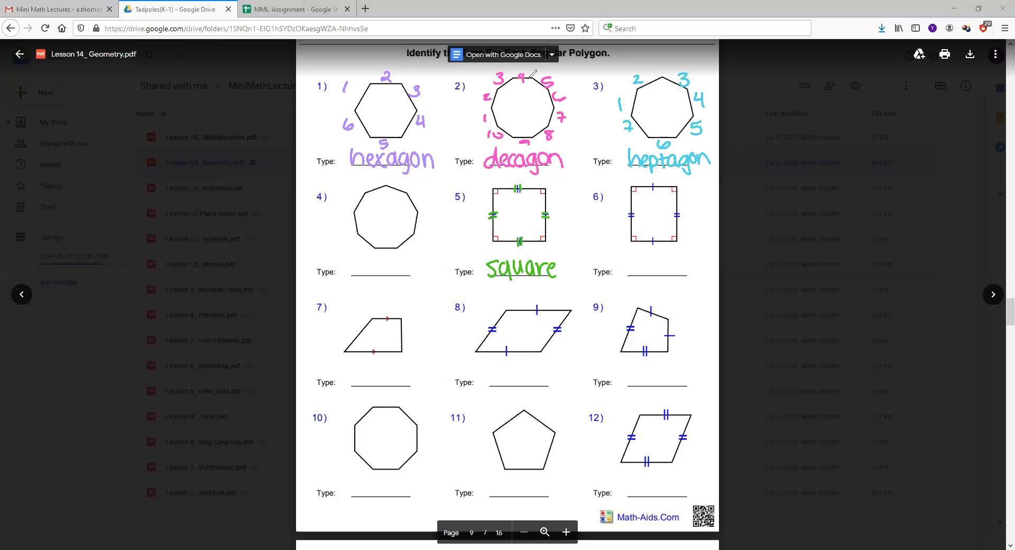
pyautogui.moveTo(628, 210)
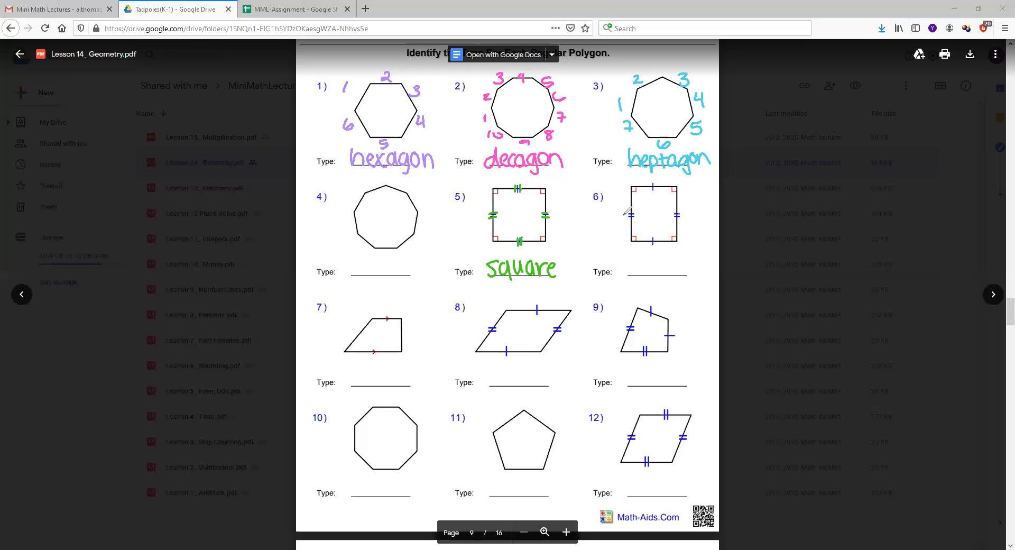
pyautogui.moveTo(648, 208)
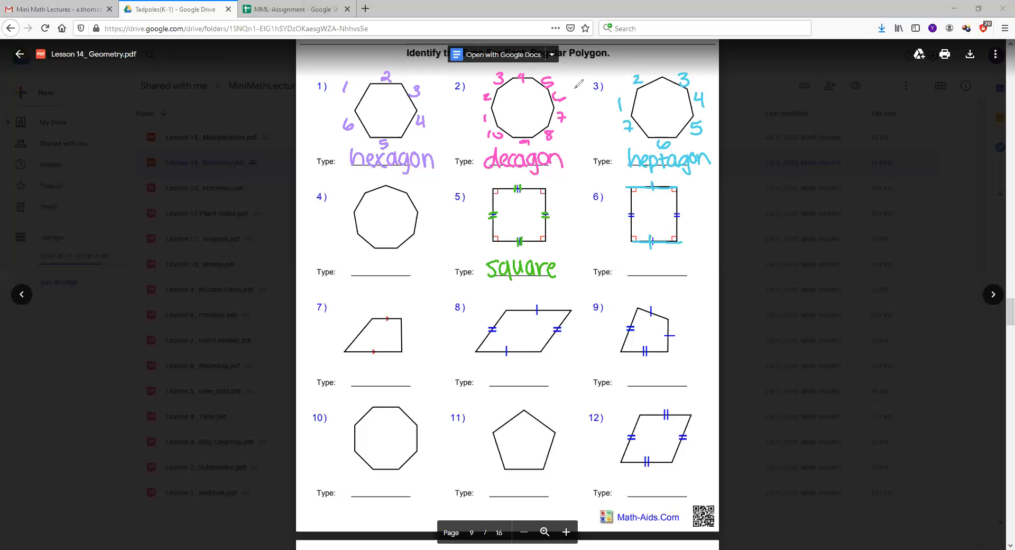
pyautogui.moveTo(633, 180)
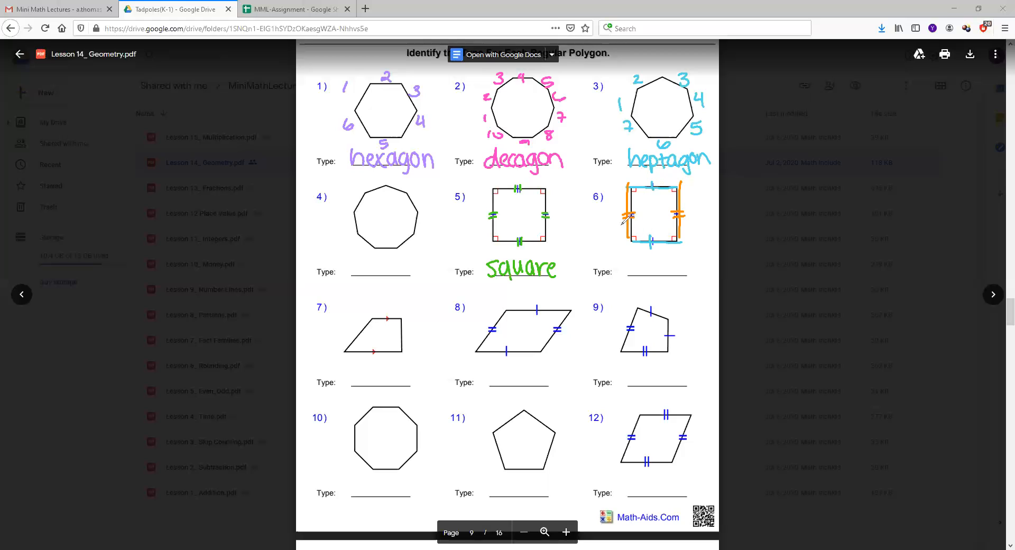
pyautogui.moveTo(664, 226)
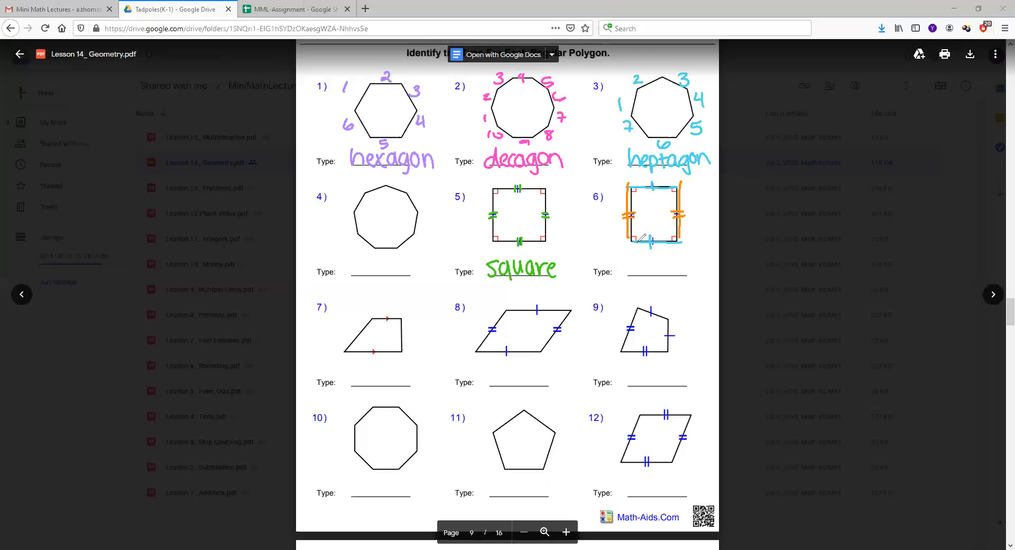
pyautogui.moveTo(694, 204)
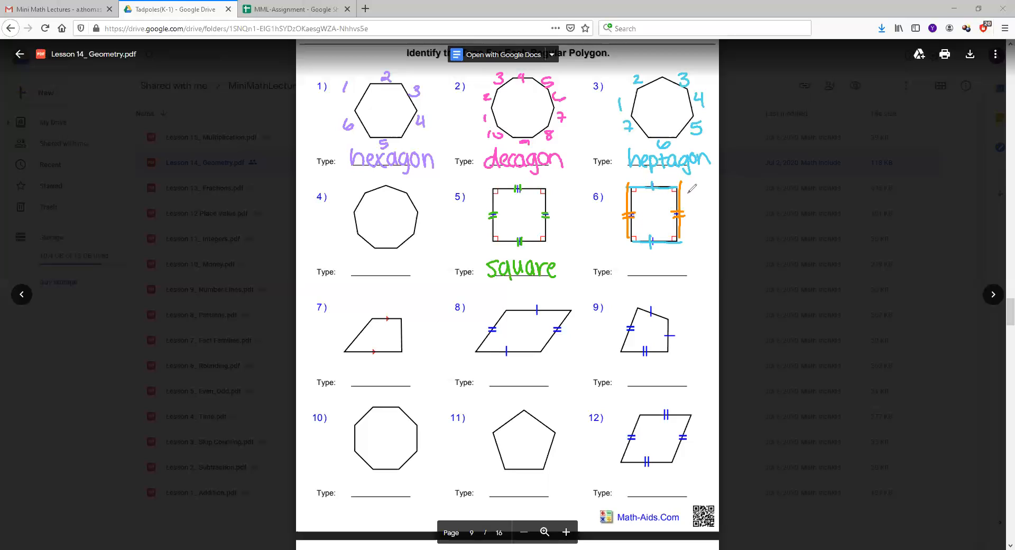
pyautogui.moveTo(680, 259)
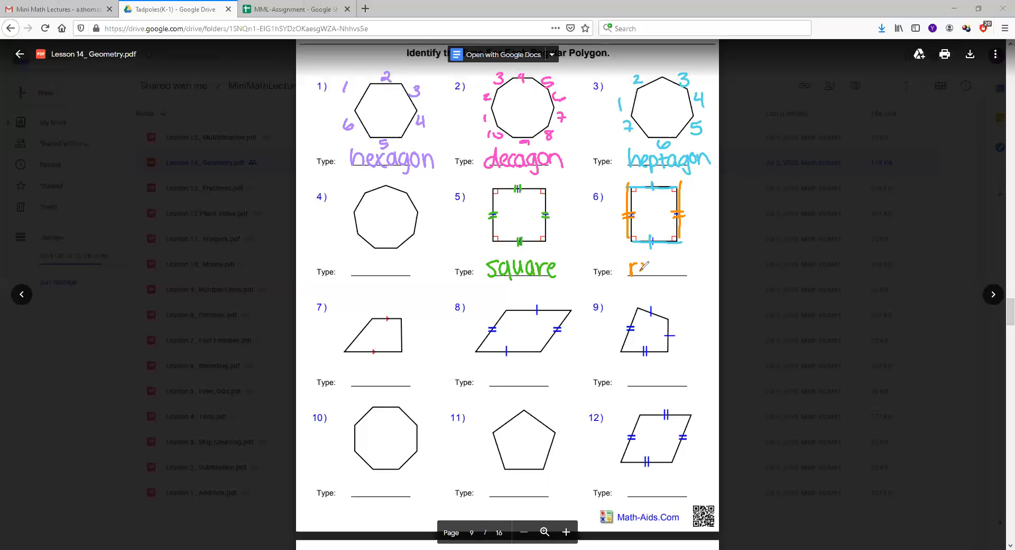
# Begin handwriting 'rectangle' on problem 6's Type line beneath its blue and orange side pairs
pyautogui.write('rectangle')
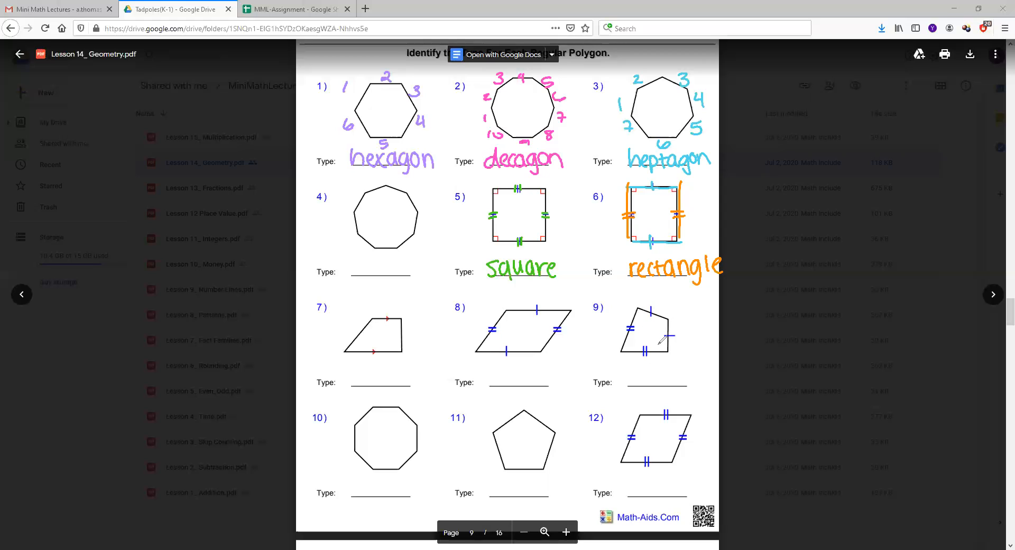
pyautogui.moveTo(662, 357)
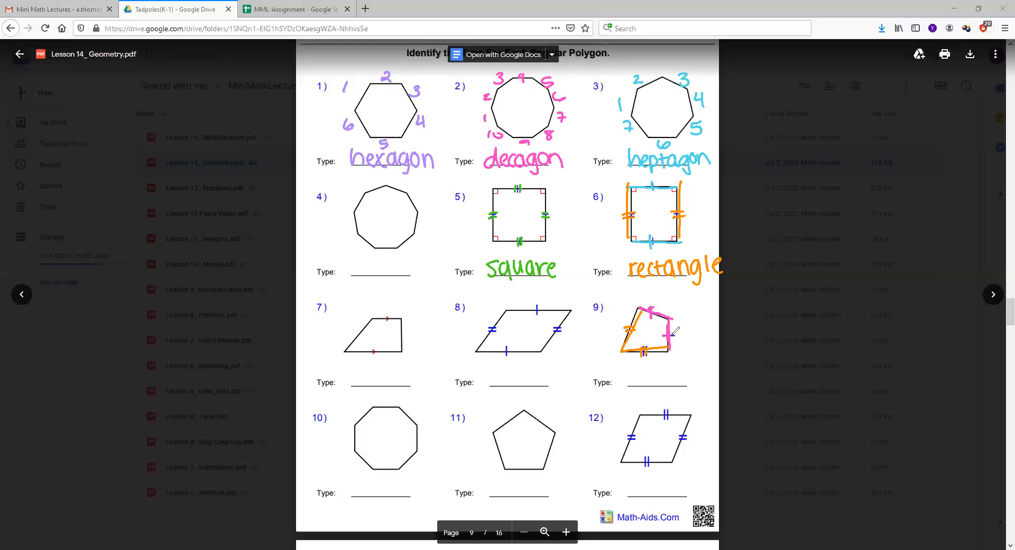
pyautogui.moveTo(651, 382)
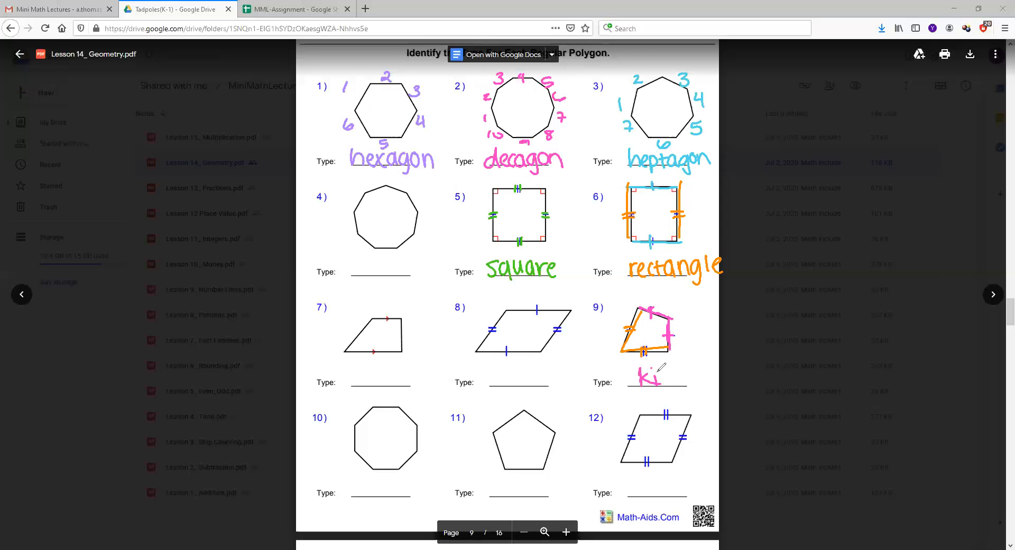
# Write 'kite' on problem 9's Type line beside its pink and orange traced sides
pyautogui.click(653, 375)
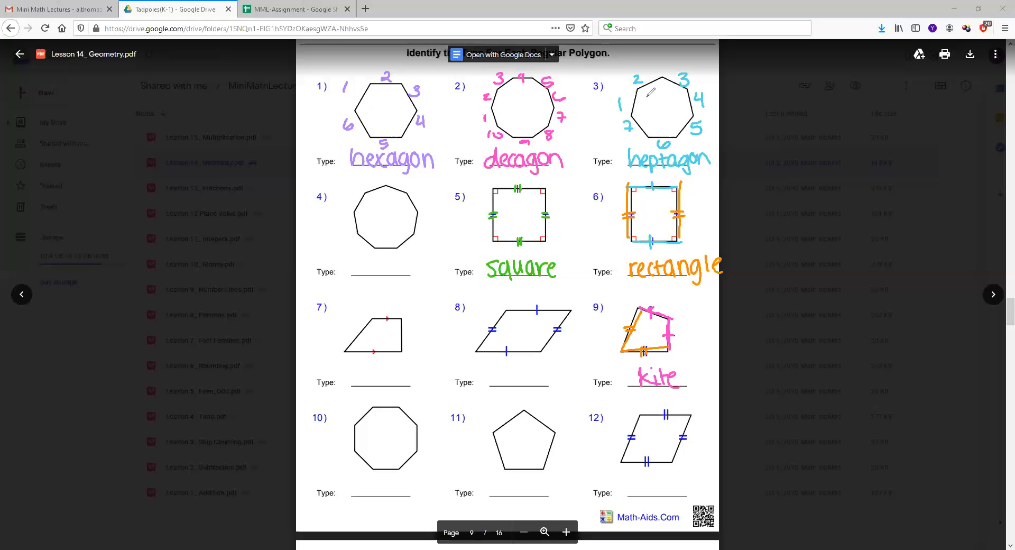
# Scroll down to page 13, the Translation, Rotation, and Reflection worksheet
pyautogui.scroll(-3)
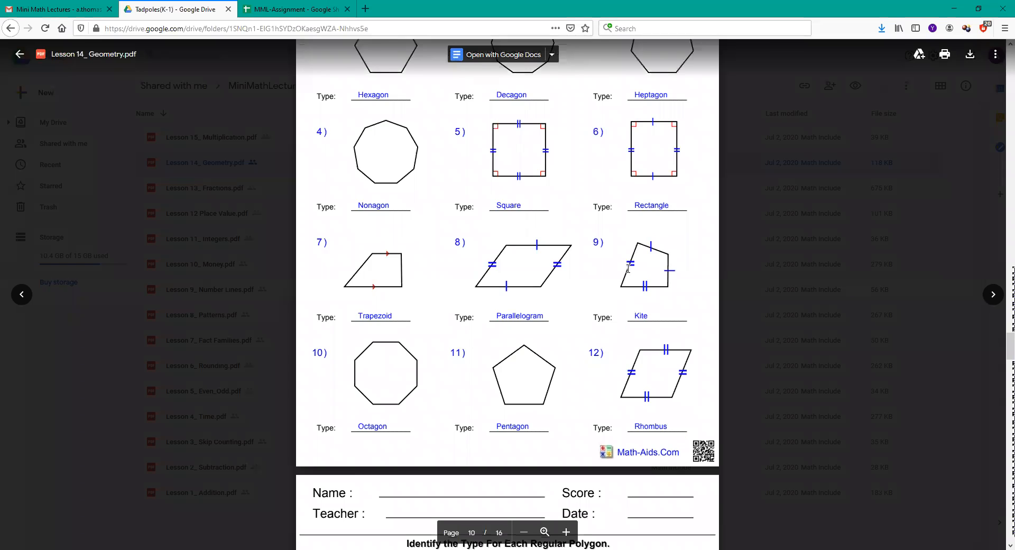
pyautogui.scroll(-3)
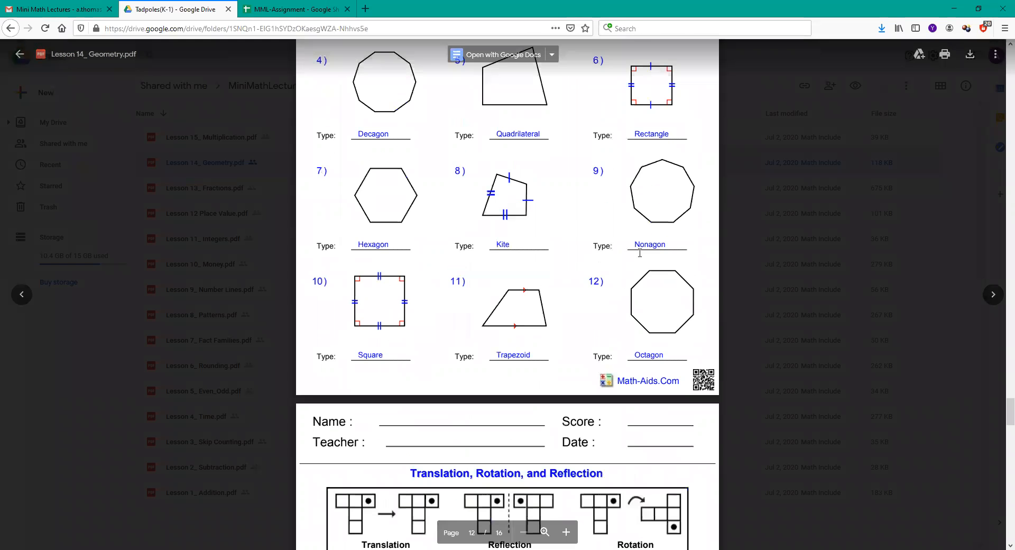
pyautogui.scroll(-3)
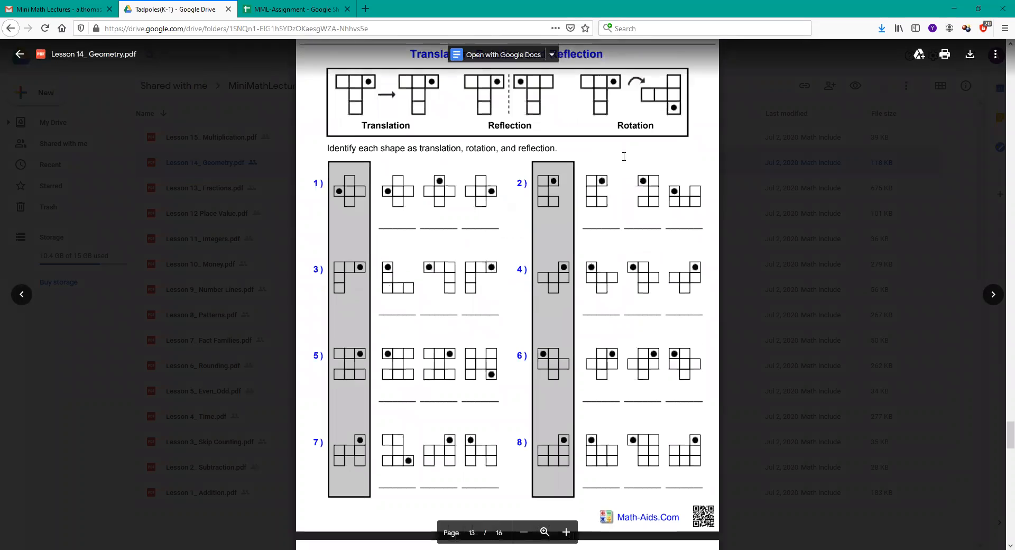
pyautogui.scroll(3)
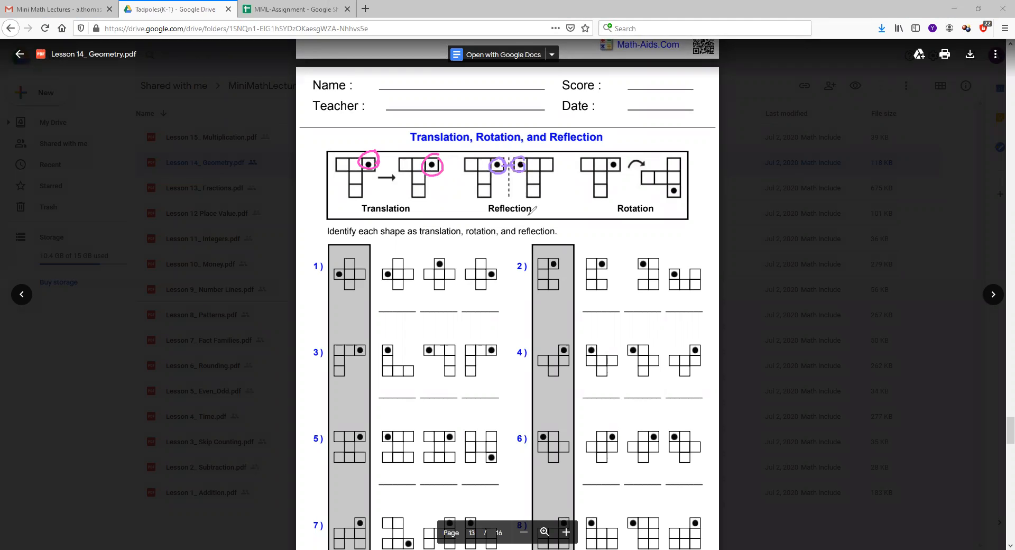
pyautogui.moveTo(619, 152)
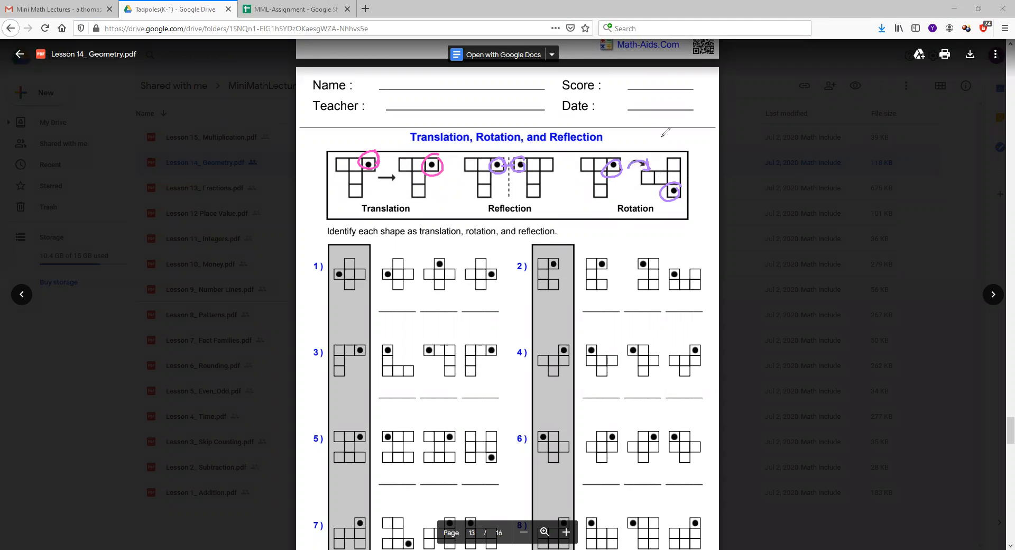
pyautogui.moveTo(482, 98)
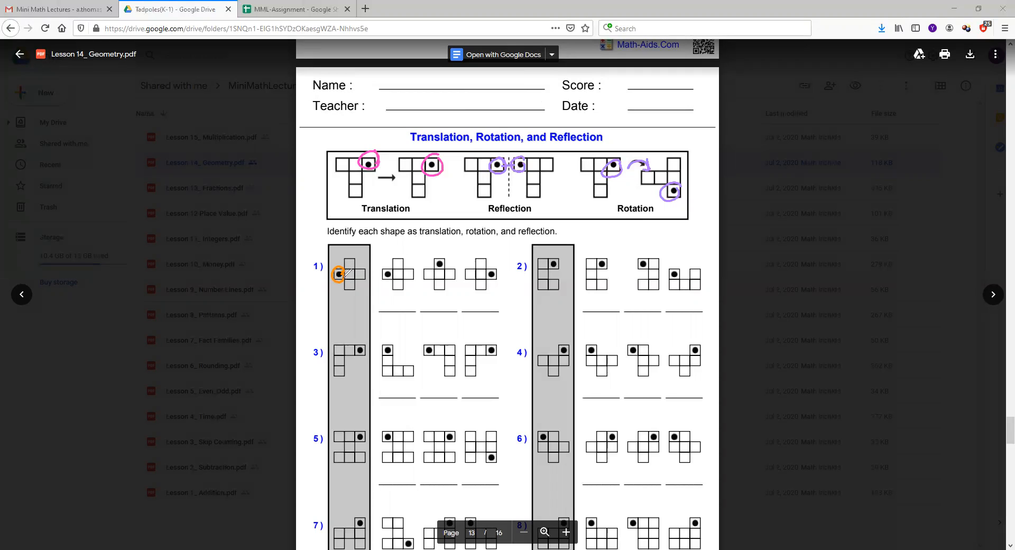
pyautogui.moveTo(338, 285)
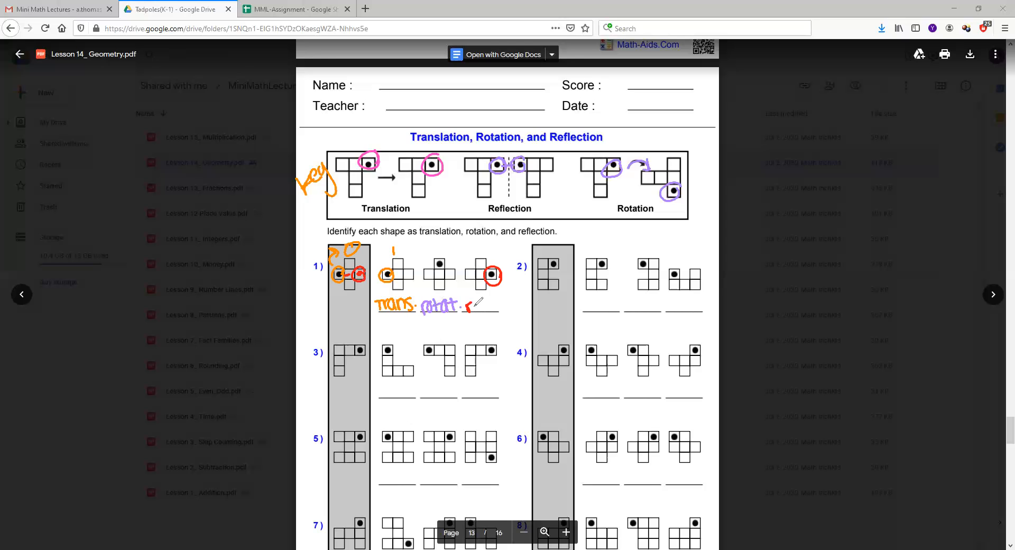
# Handwrite 'reflect' under problem 1's third shape, alongside the trans and rotat labels
pyautogui.write('reflect')
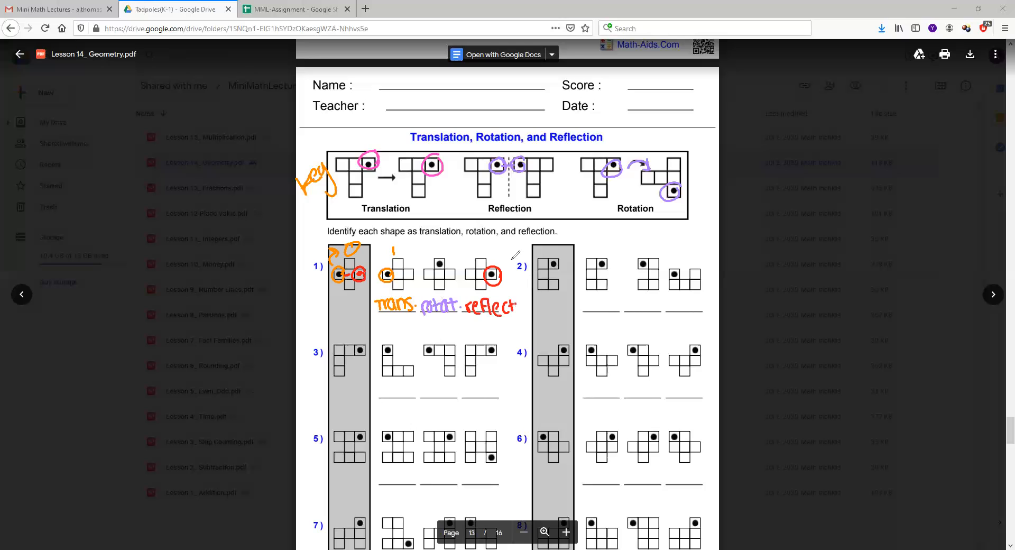
pyautogui.moveTo(243, 88)
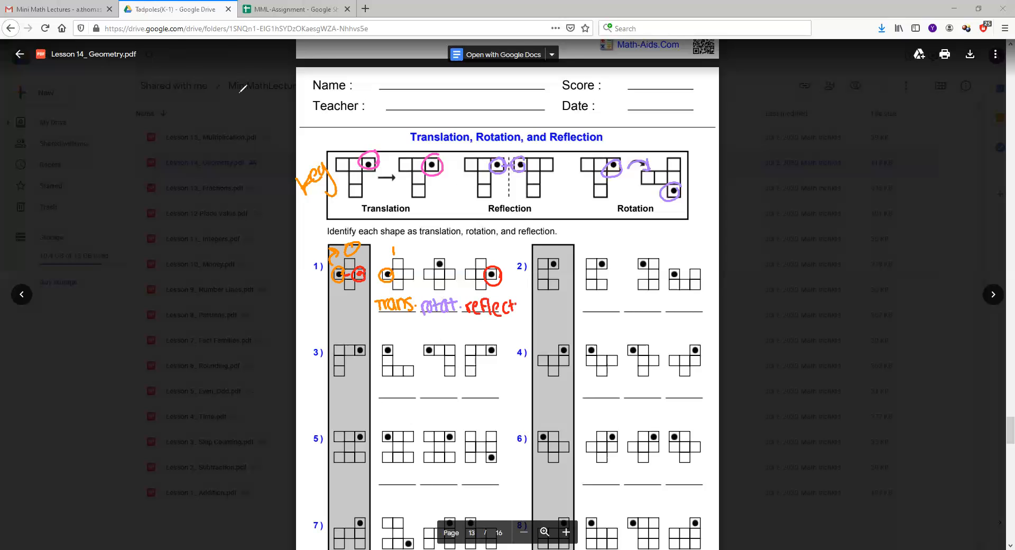